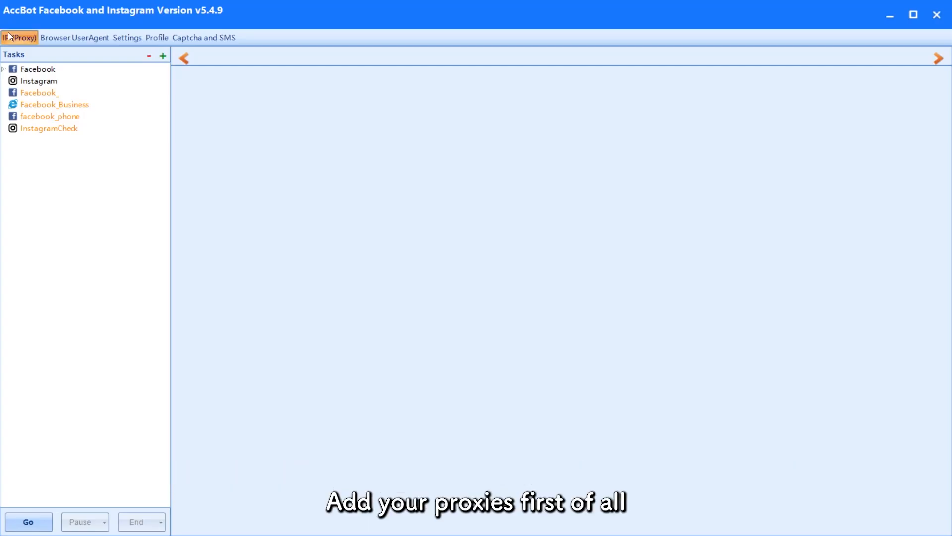
Step: Add proxy 127.0.0.1:2802 with a bound fingerprint, save two-thread settings, and start a new Instagram task
click(425, 113)
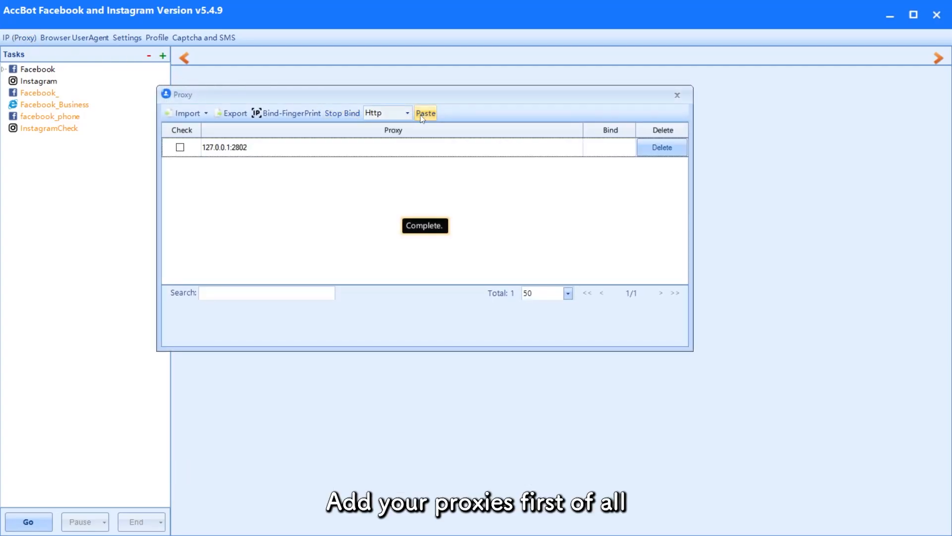
click(407, 113)
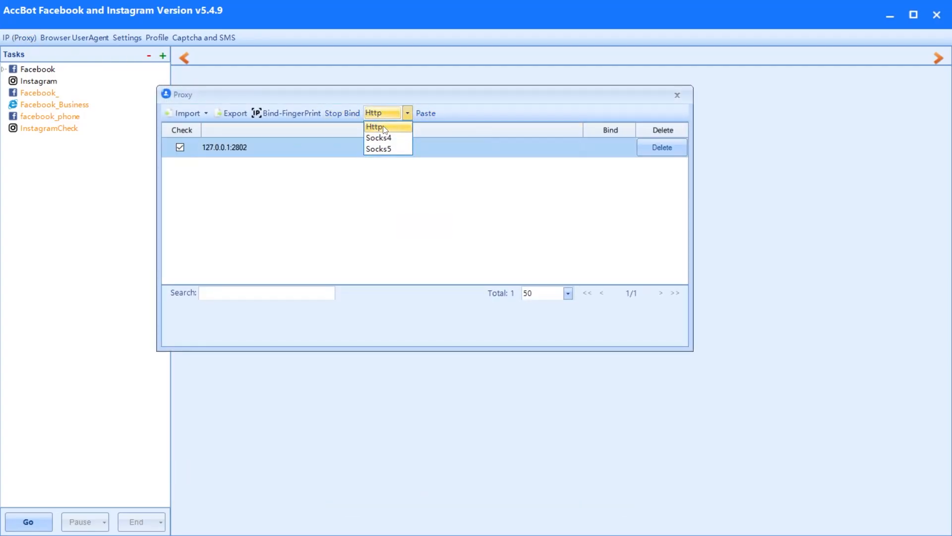
click(292, 113)
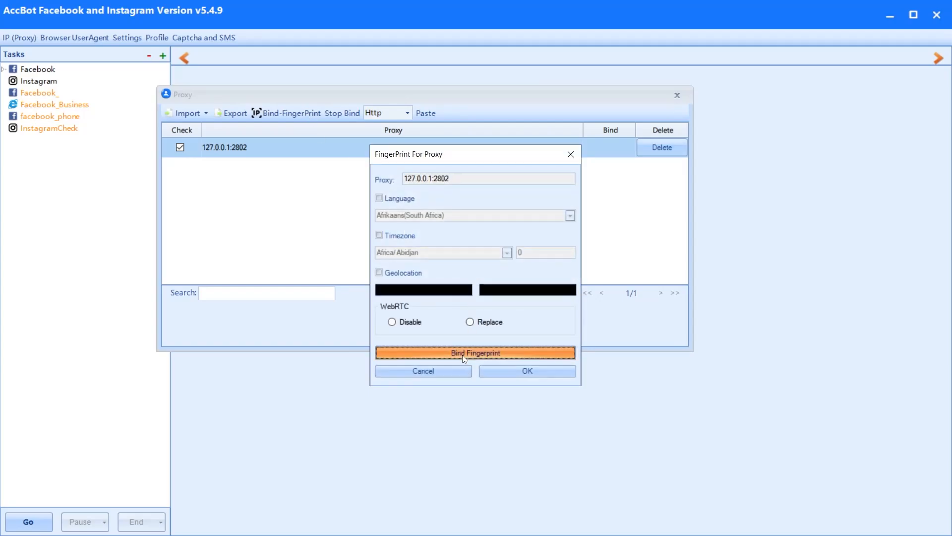
click(475, 352)
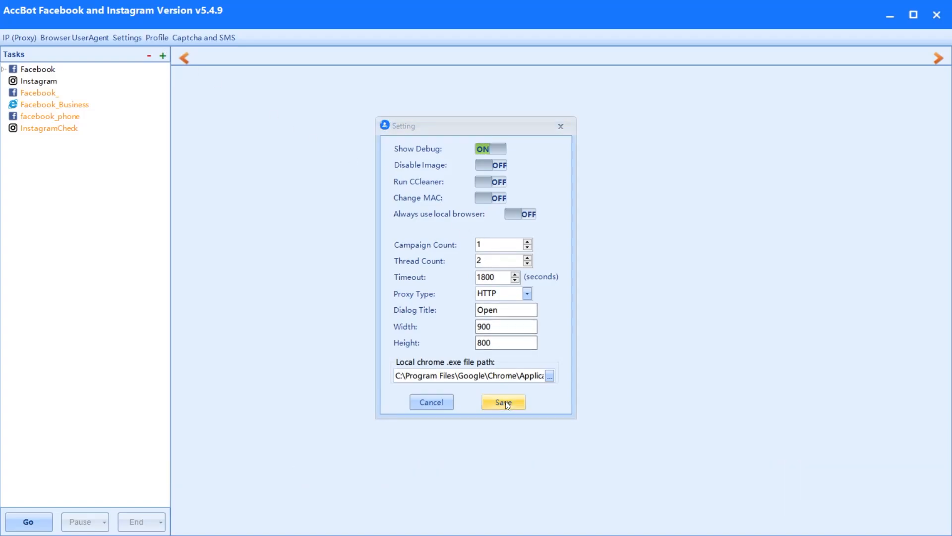
click(503, 401)
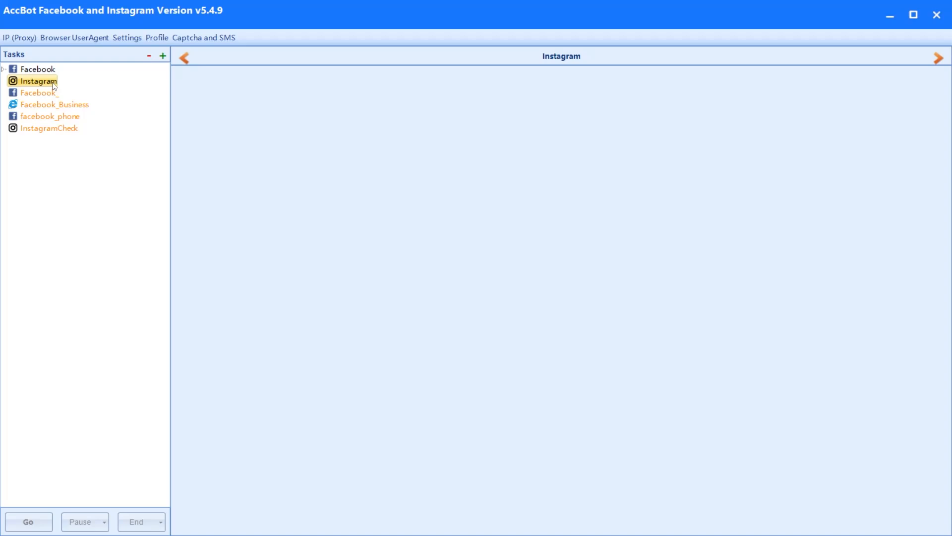
click(162, 55)
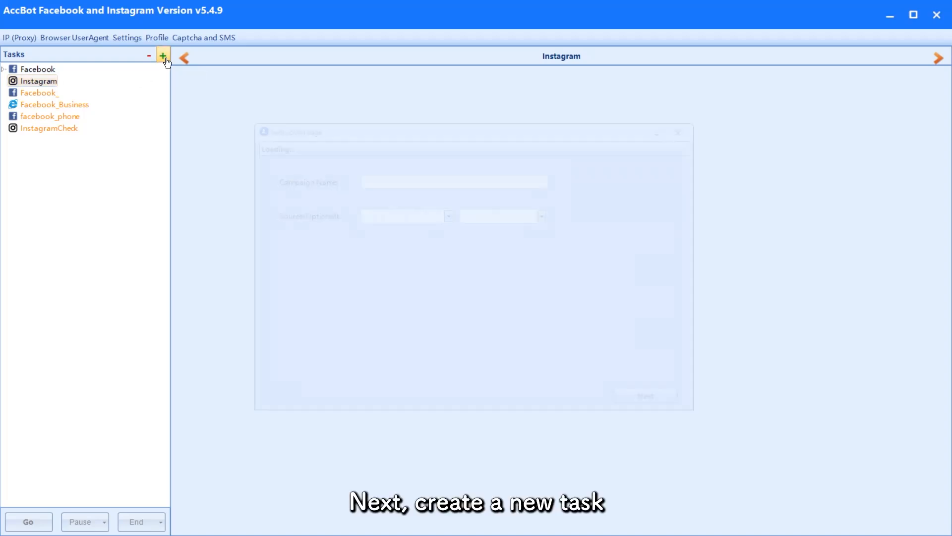
Step: Name the Instagram task 'Ins', bind the added proxy, and set Register Way to 1 (phone)
click(163, 55)
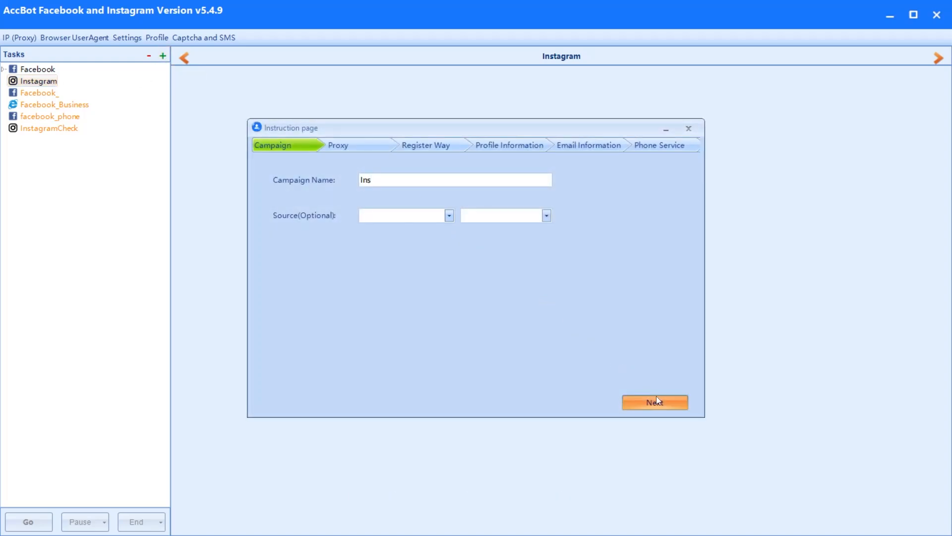
click(654, 401)
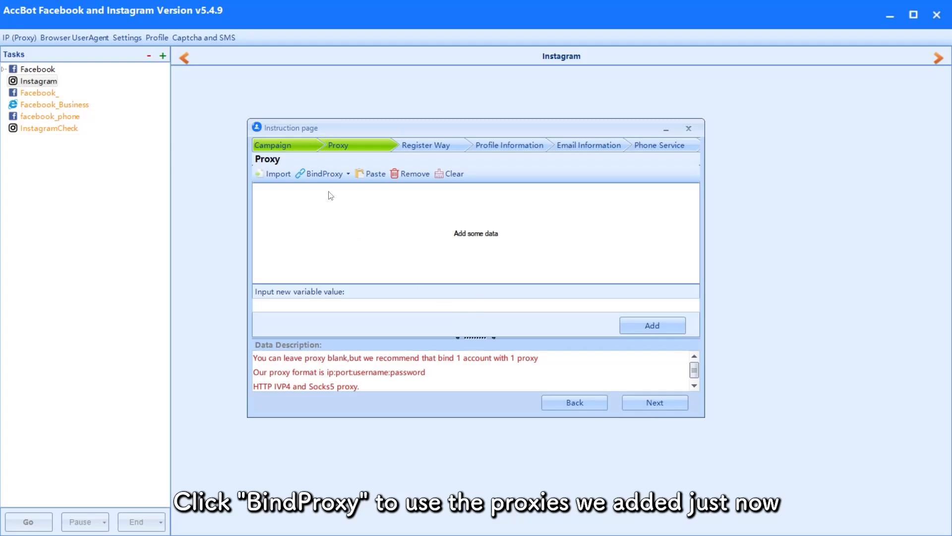
click(322, 174)
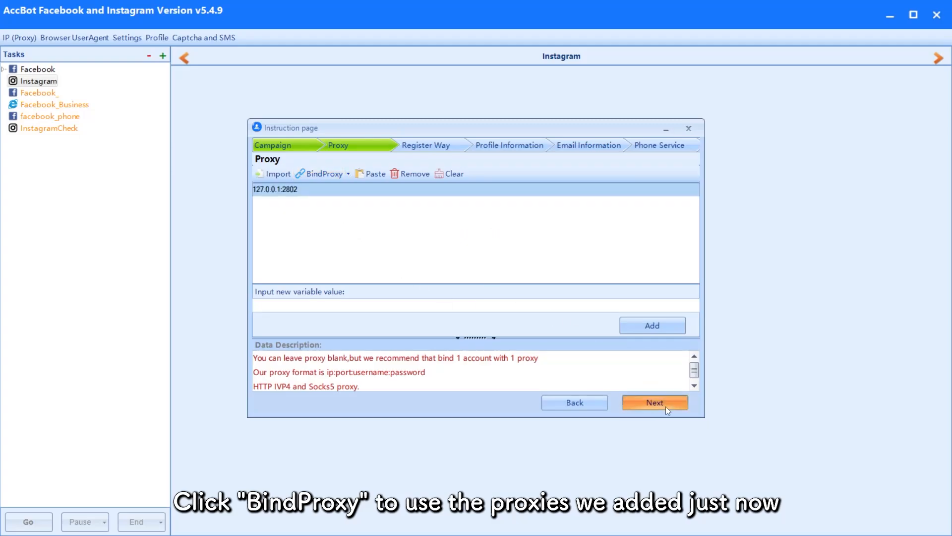
click(655, 403)
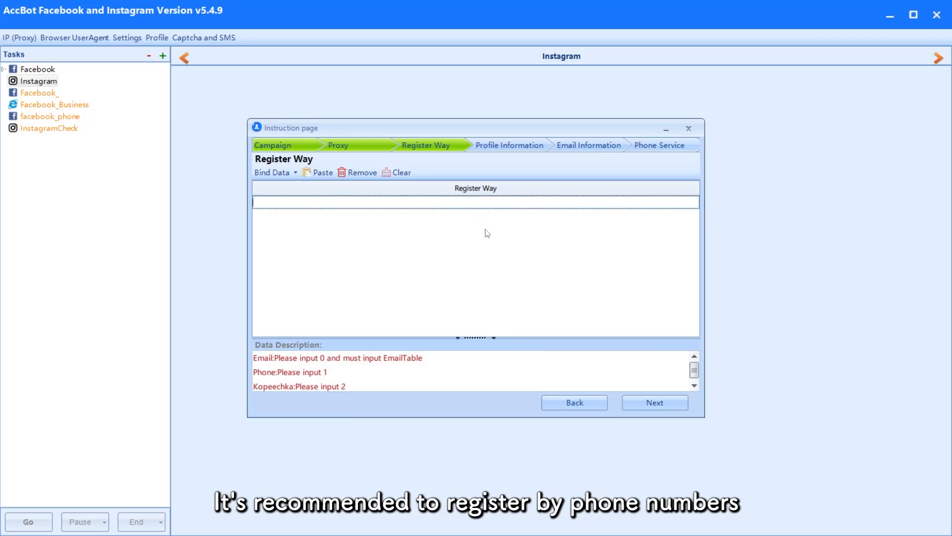
text(1)
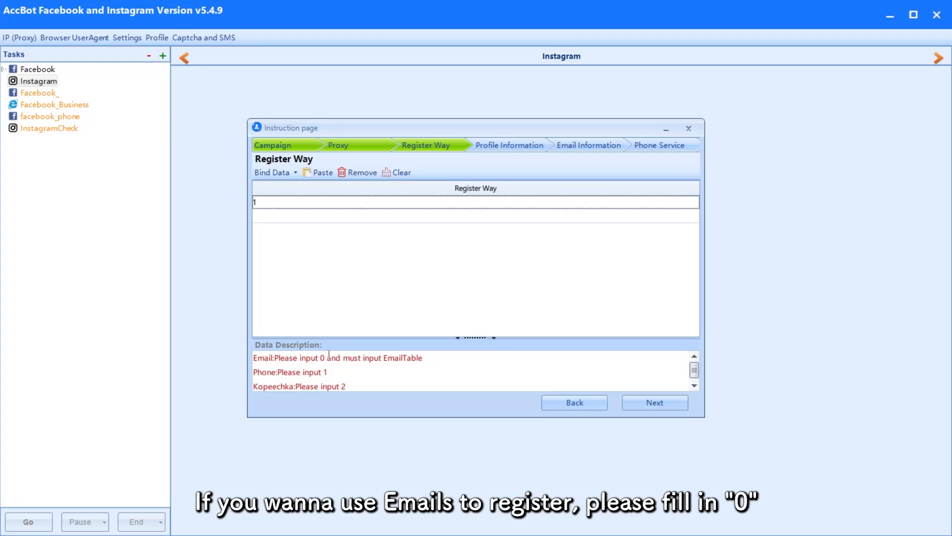
mouse_move(634, 398)
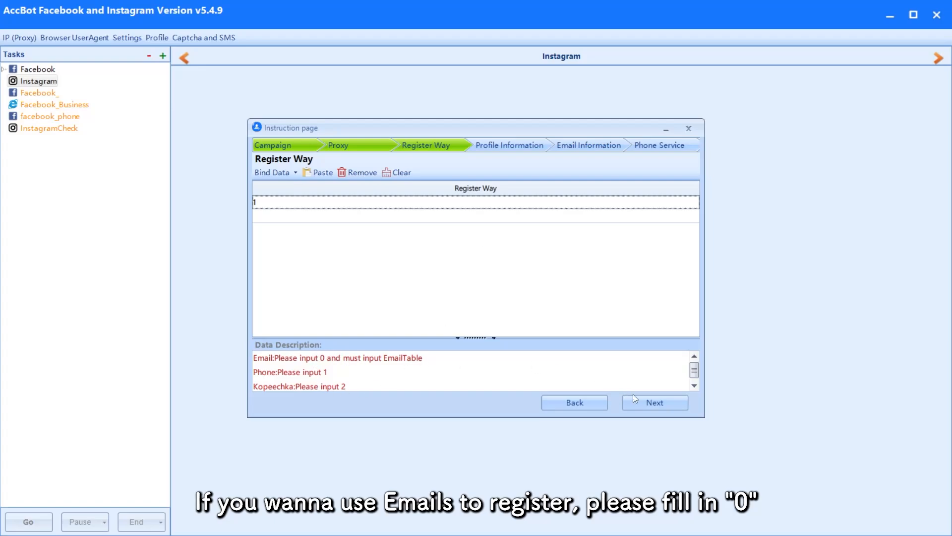
click(654, 402)
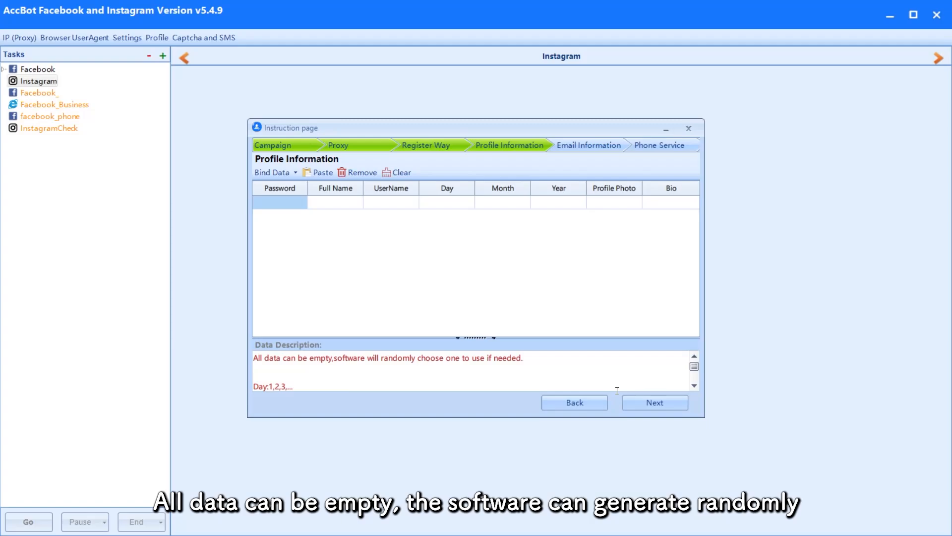
Step: Skip profile data, import email.xlsx into the Email Information table, then clear all rows
click(654, 402)
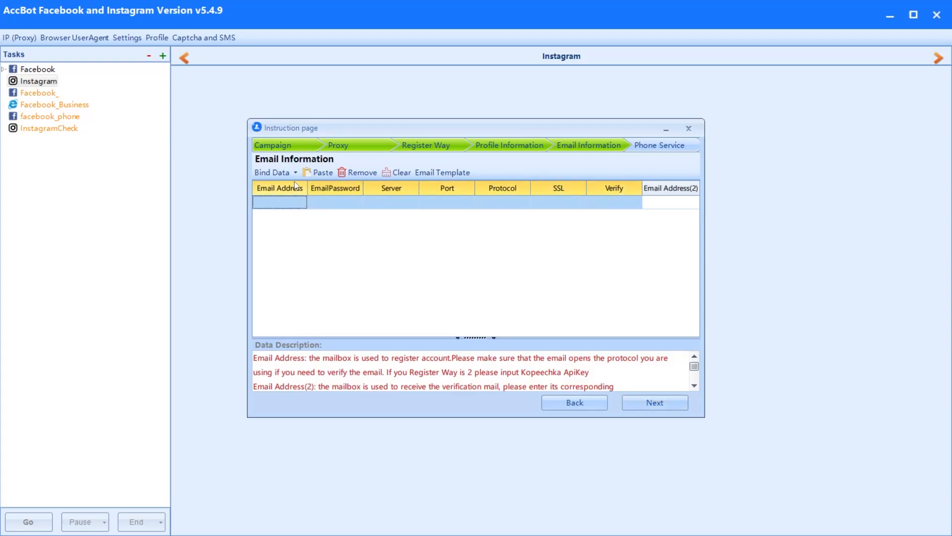
click(318, 172)
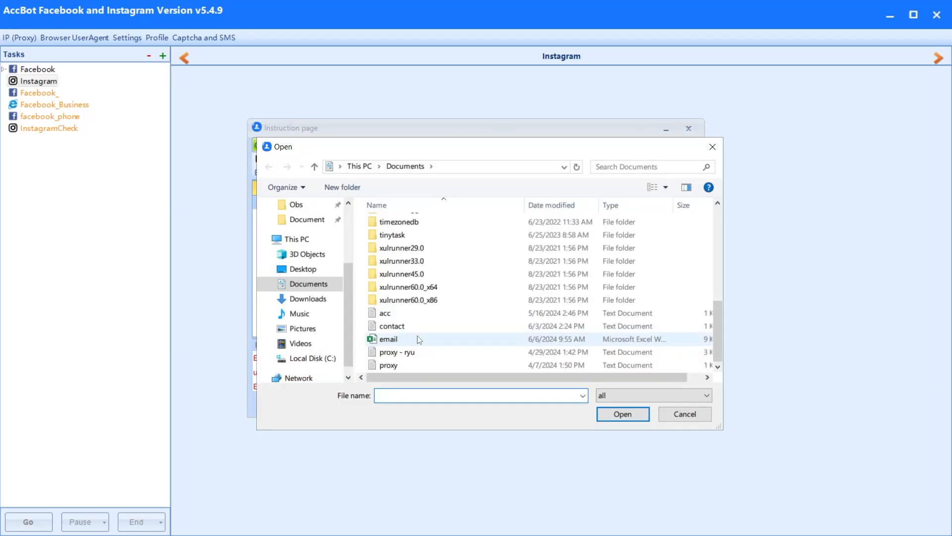
click(388, 338)
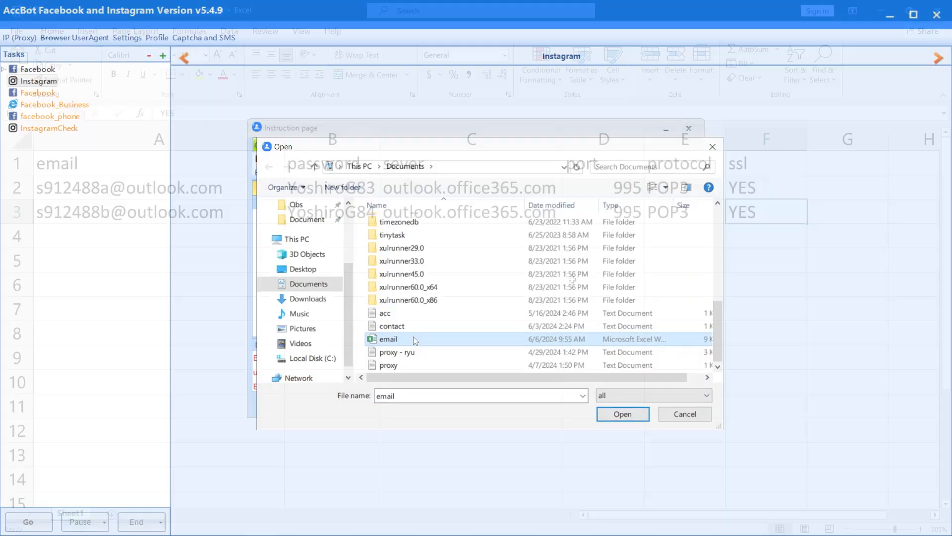
click(622, 414)
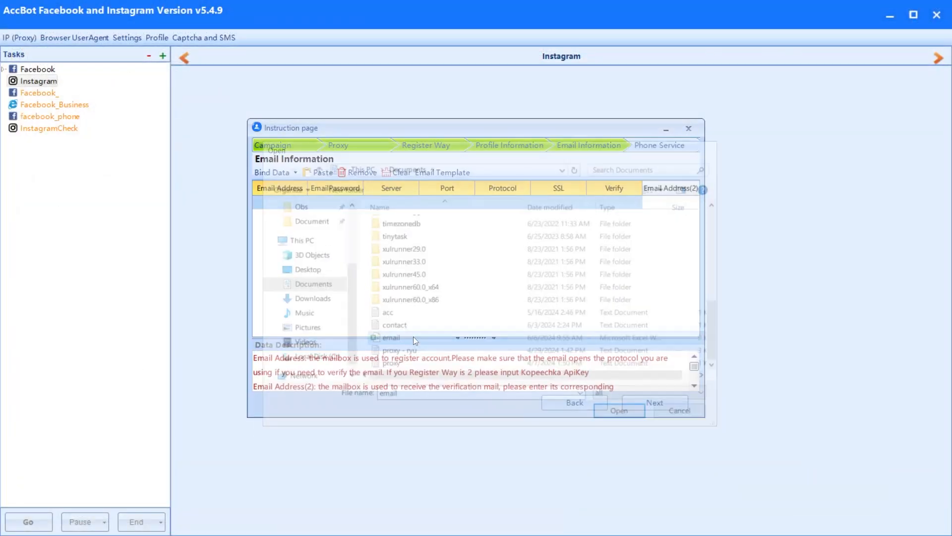
click(619, 411)
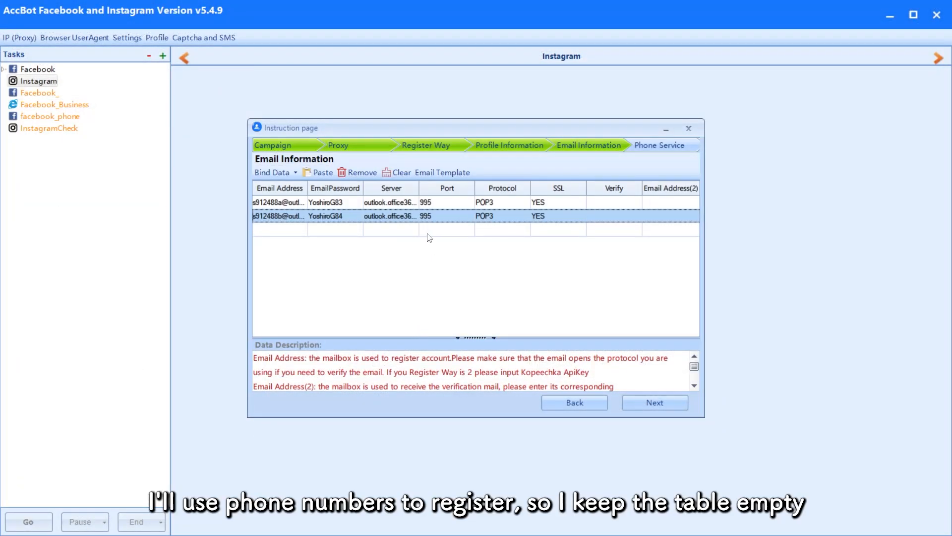
click(401, 172)
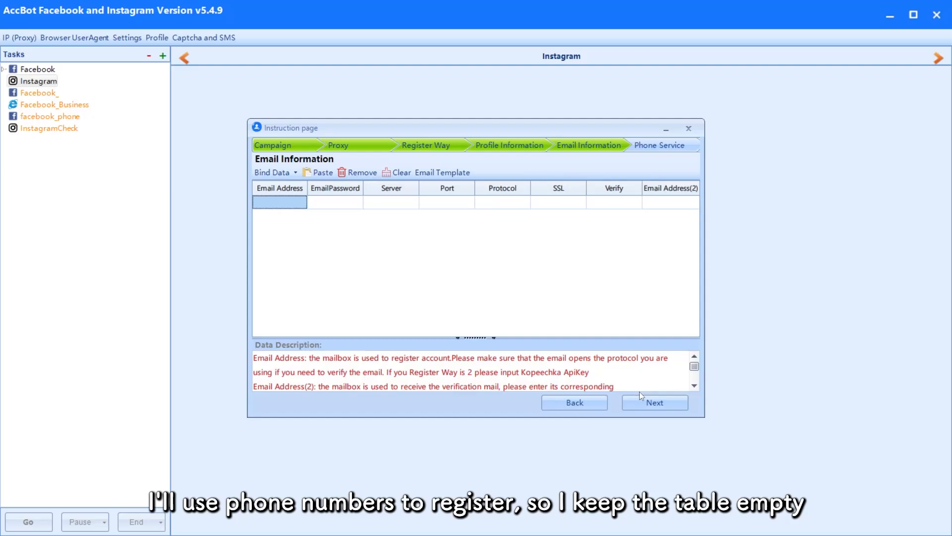
click(655, 402)
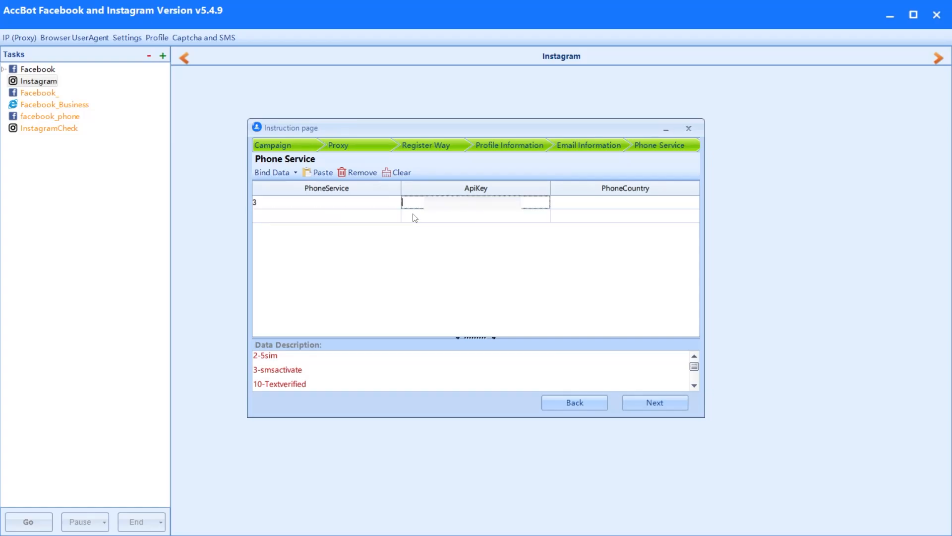
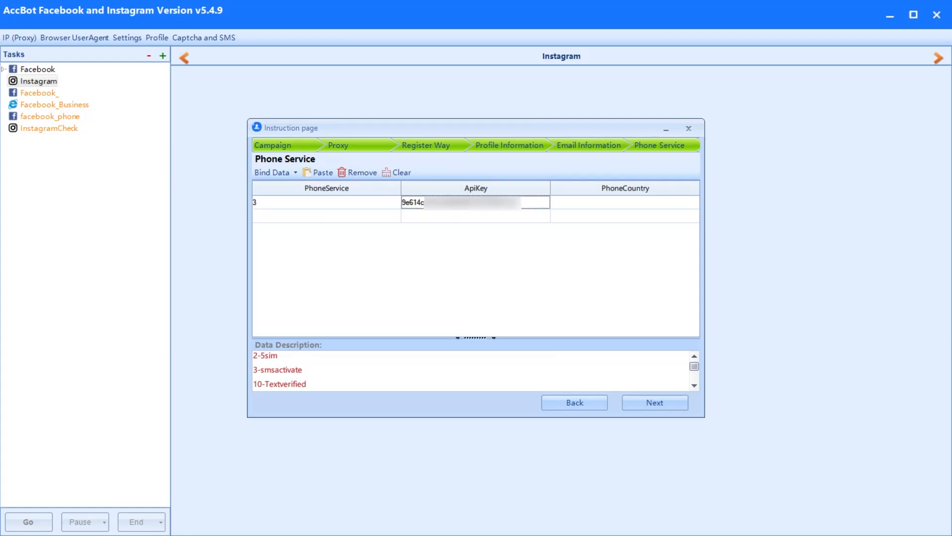
text(12)
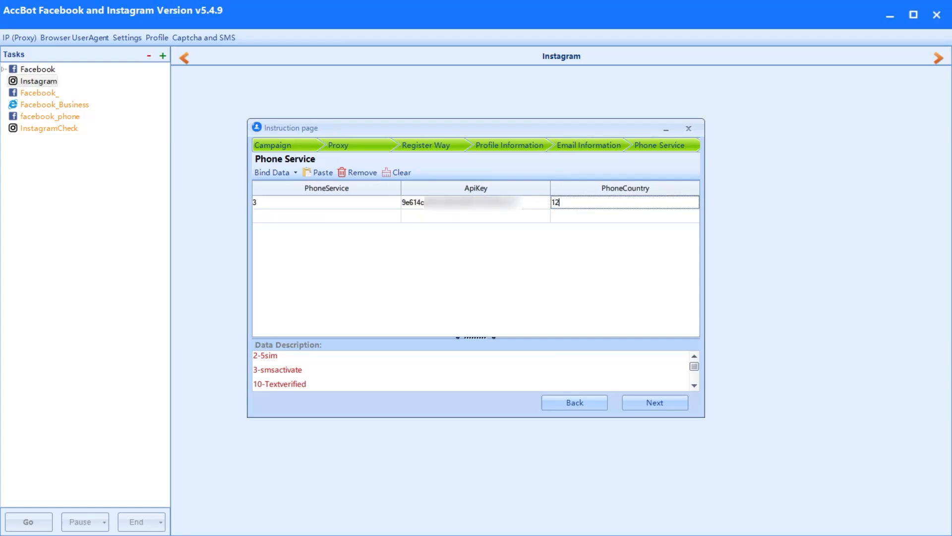
mouse_move(620, 292)
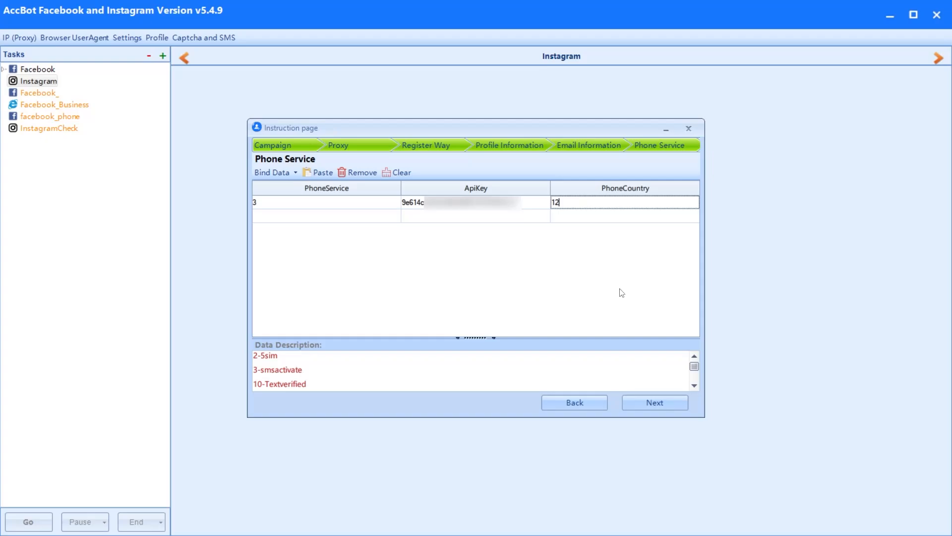
click(654, 402)
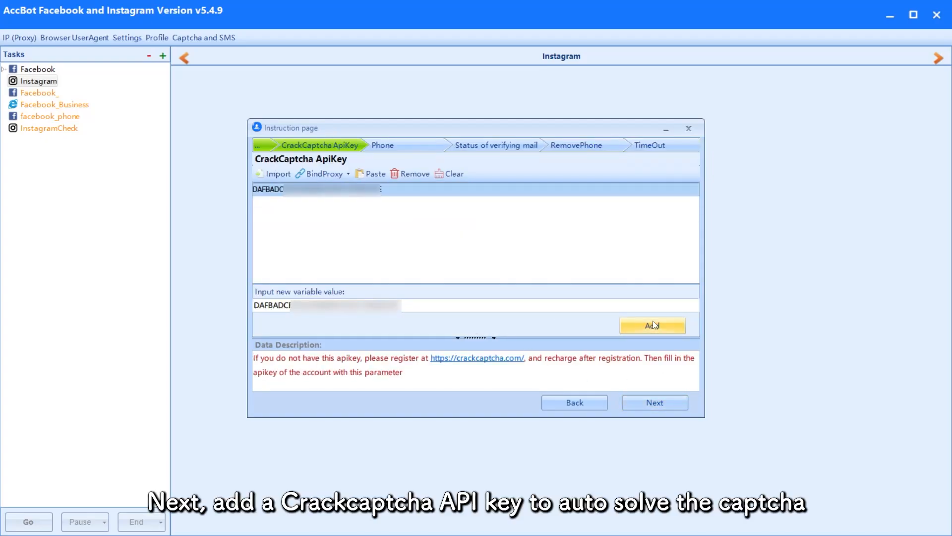
Step: Add the CrackCaptcha key, leave phone and removal lists empty, and finish the wizard
click(654, 402)
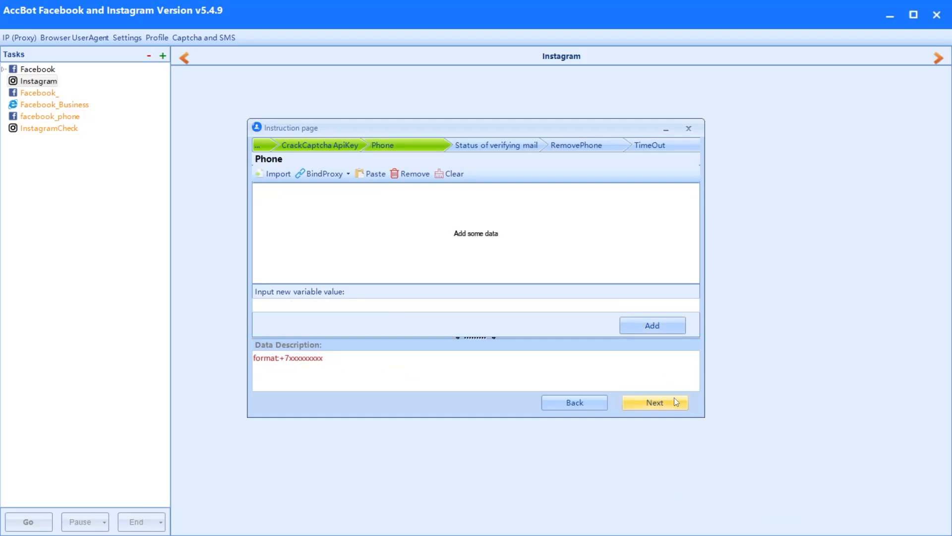
click(654, 402)
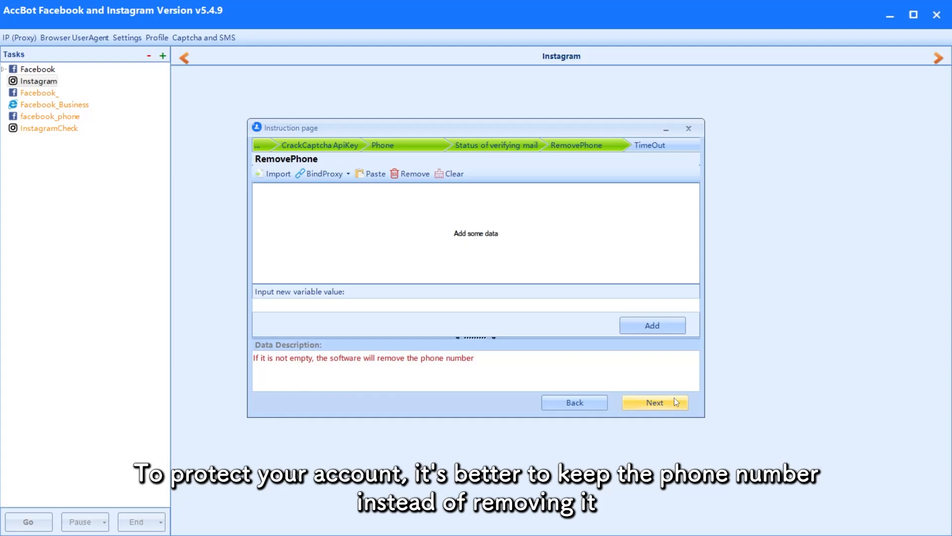
click(654, 402)
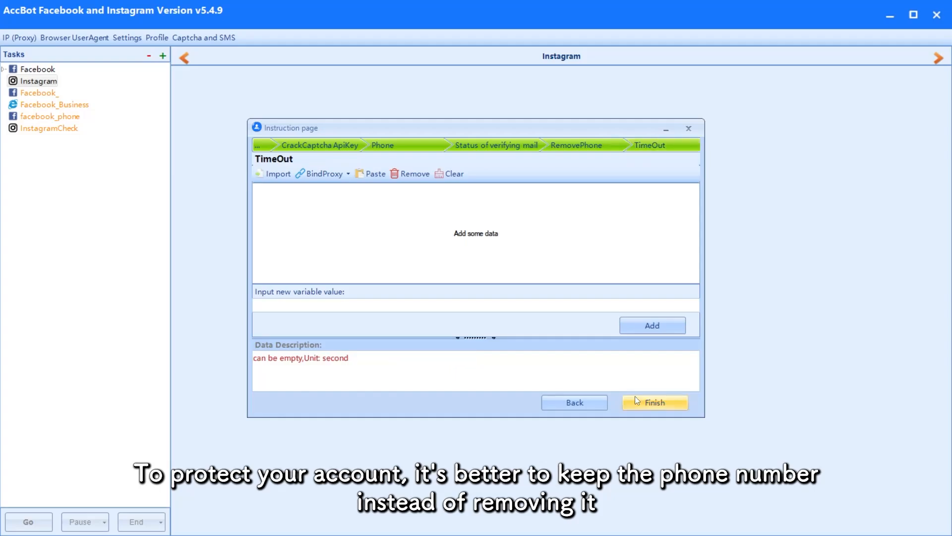
click(655, 402)
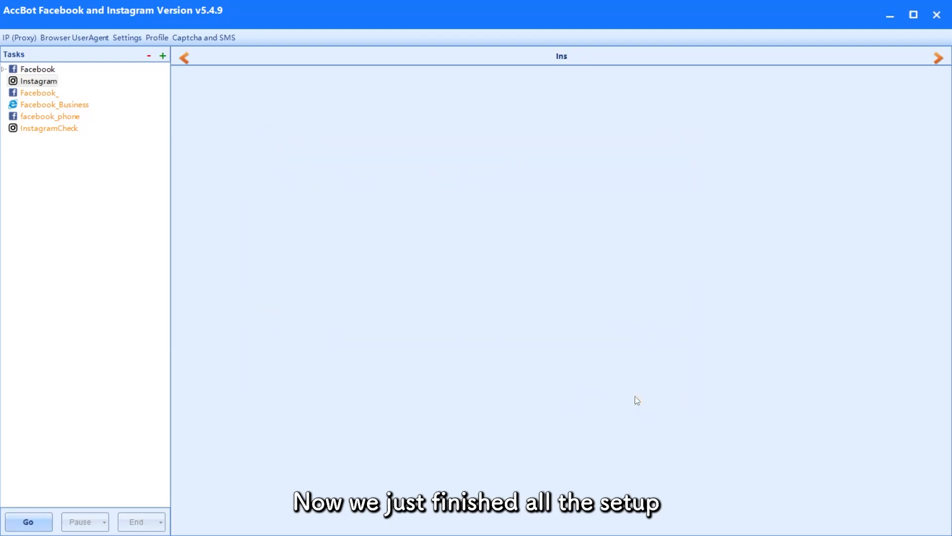
Step: Run the Ins task once with Run times kept at 1
click(12, 81)
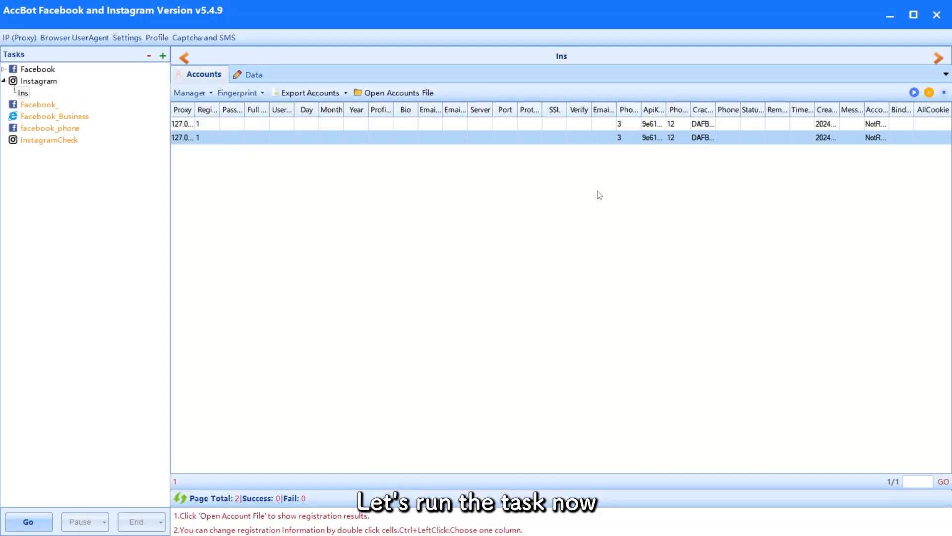
click(914, 92)
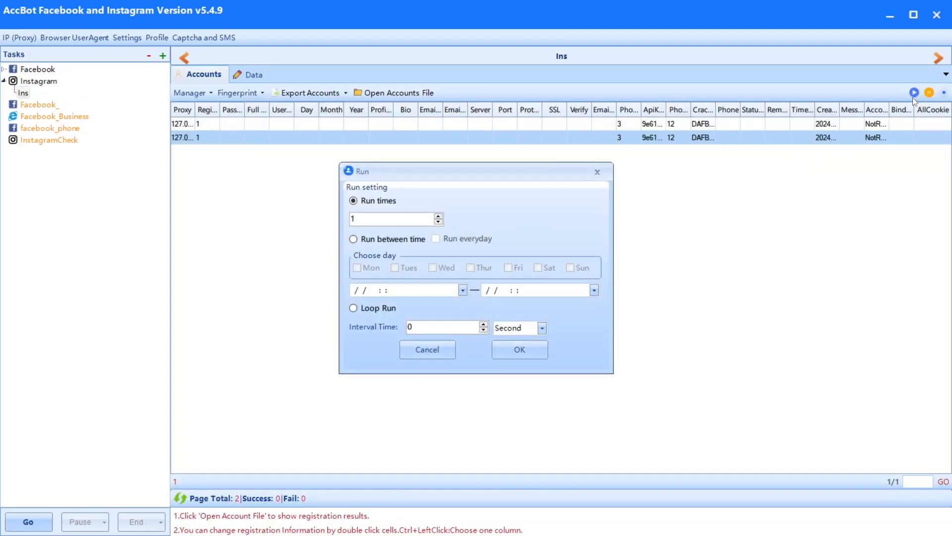
click(519, 349)
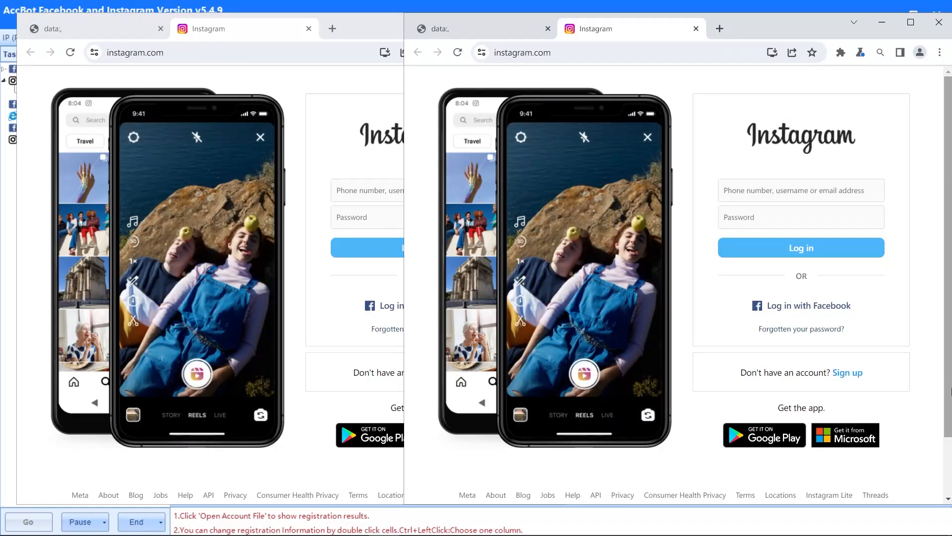
click(847, 373)
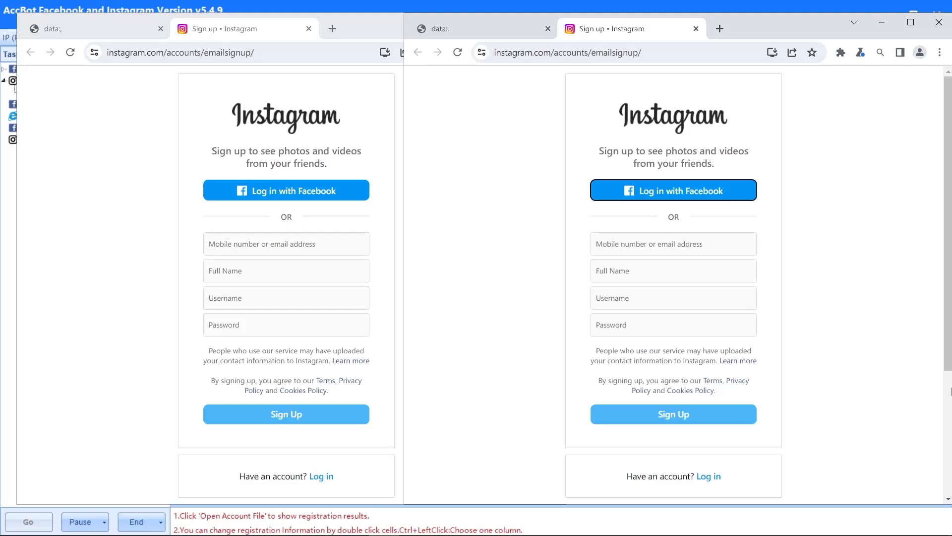
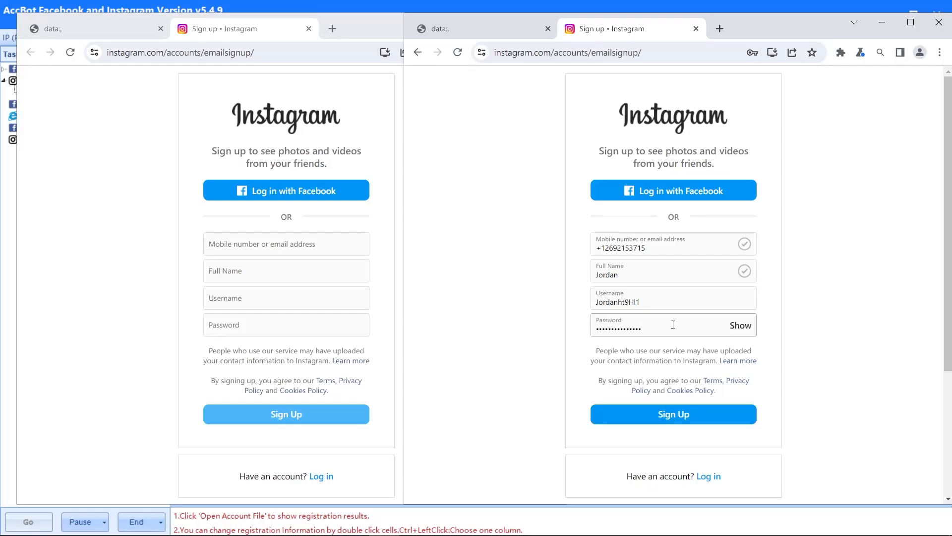
click(673, 413)
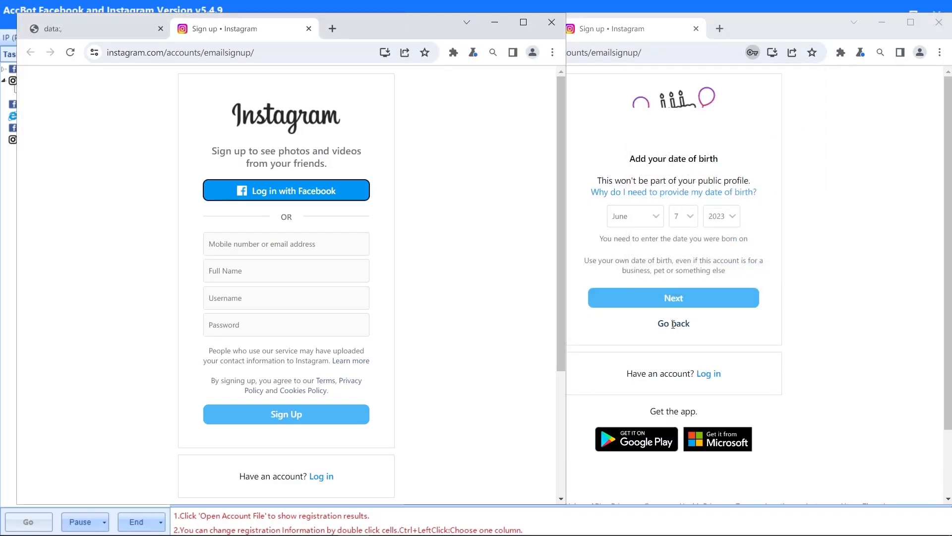
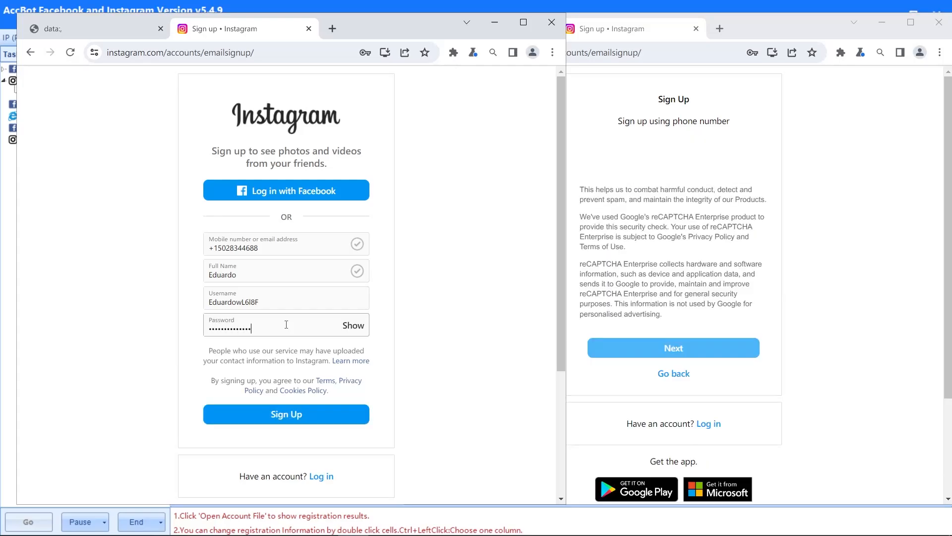
click(285, 414)
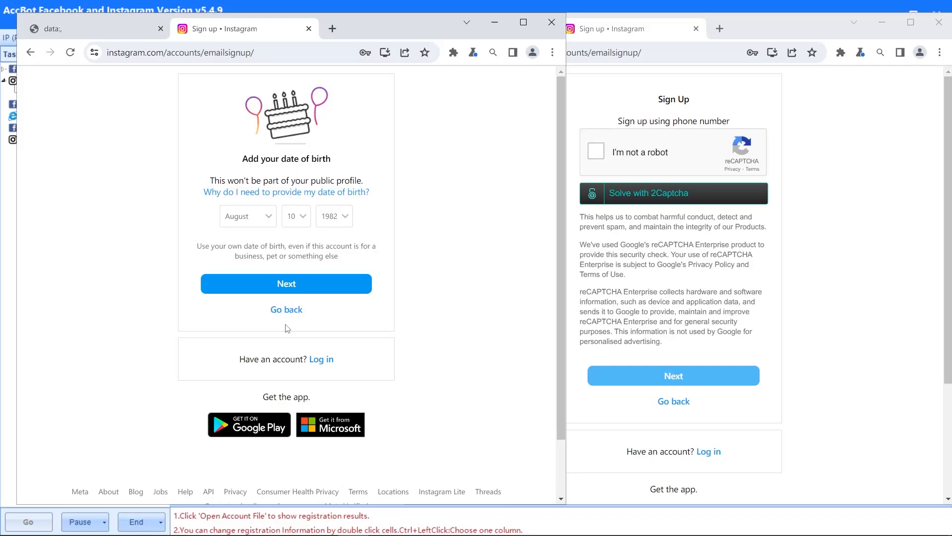
click(286, 283)
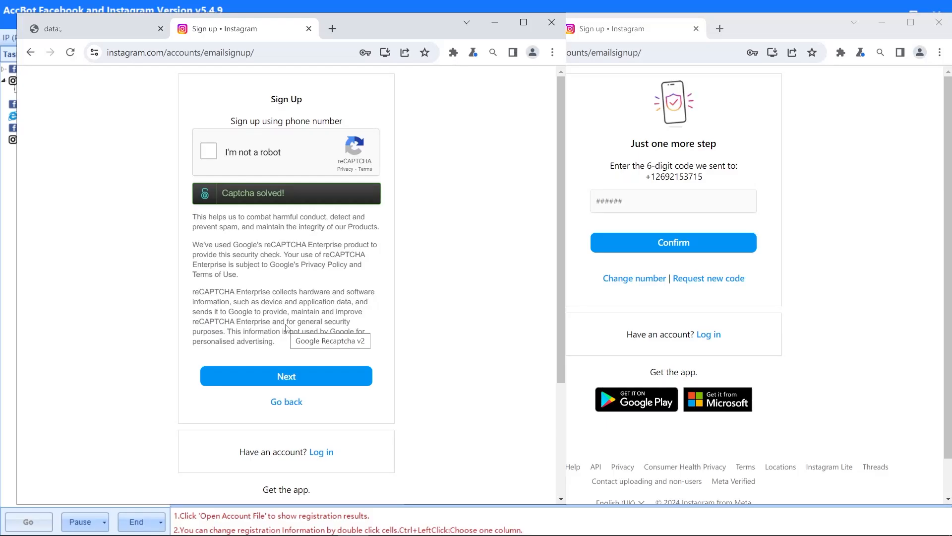
click(285, 376)
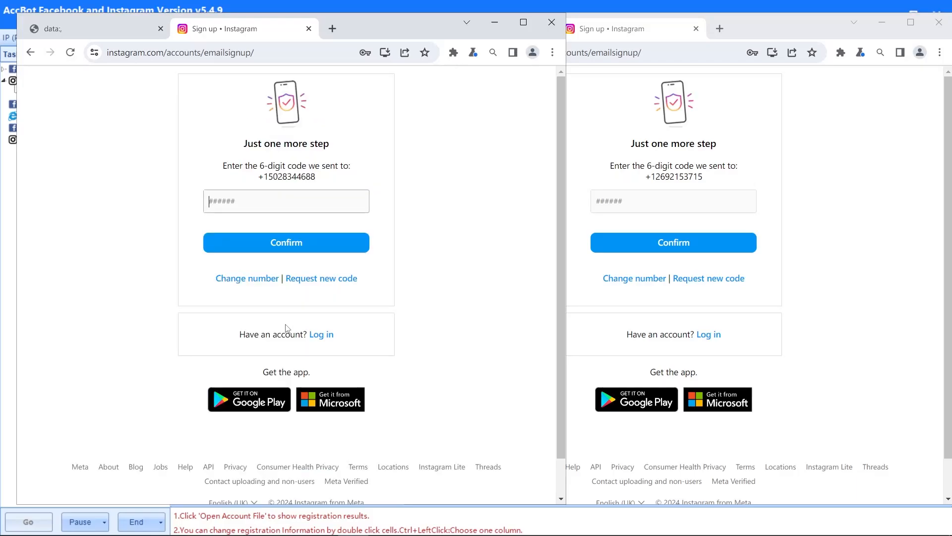
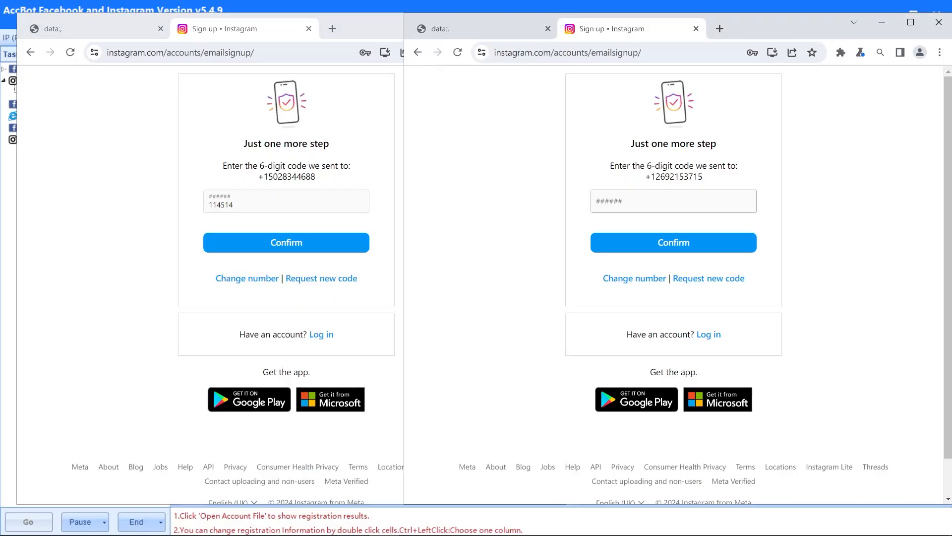
click(673, 242)
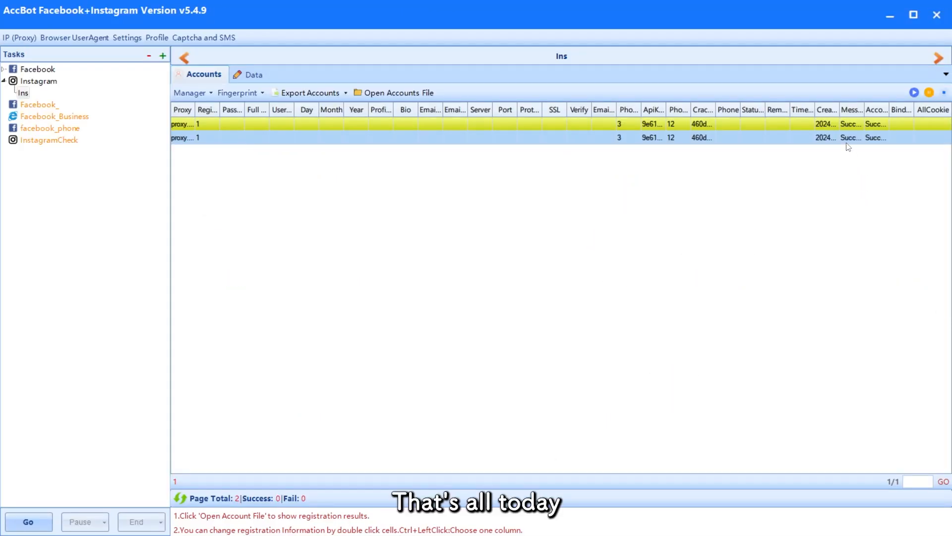
mouse_move(835, 167)
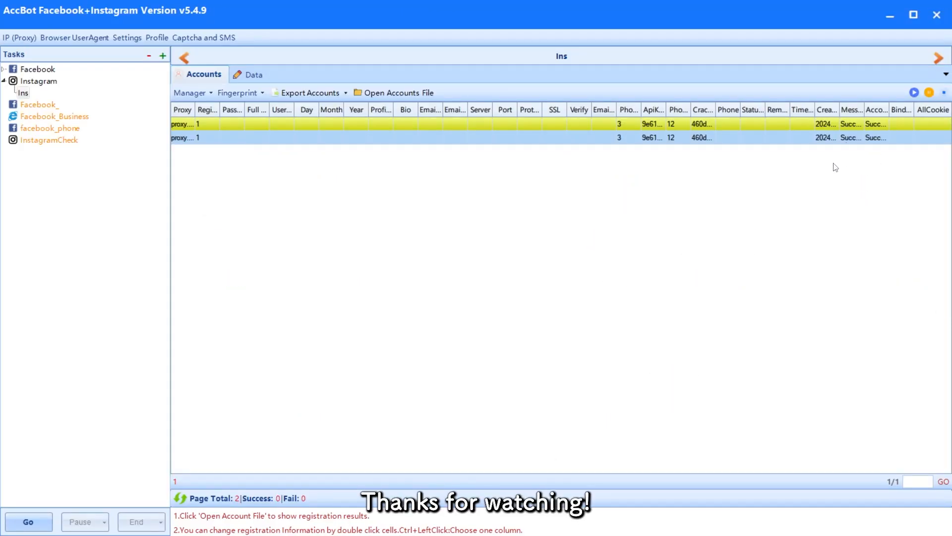